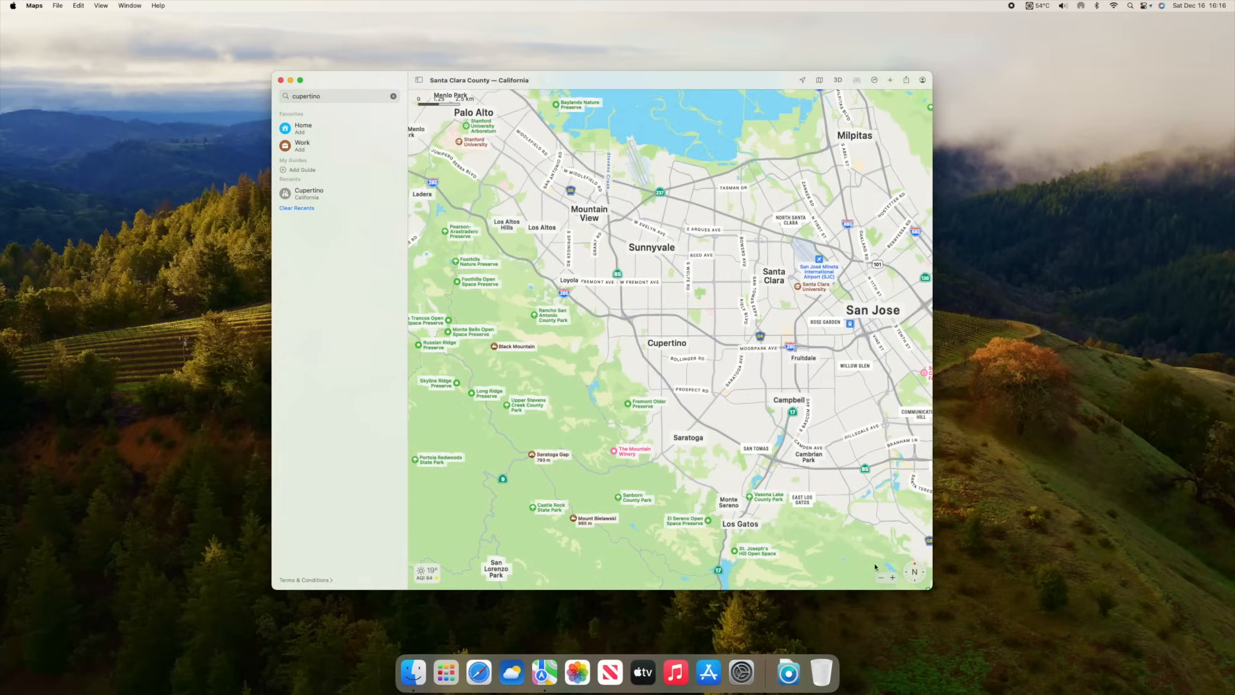
# Show the map style chooser with Explore, Driving, Transit and Satellite options.
pyautogui.click(819, 80)
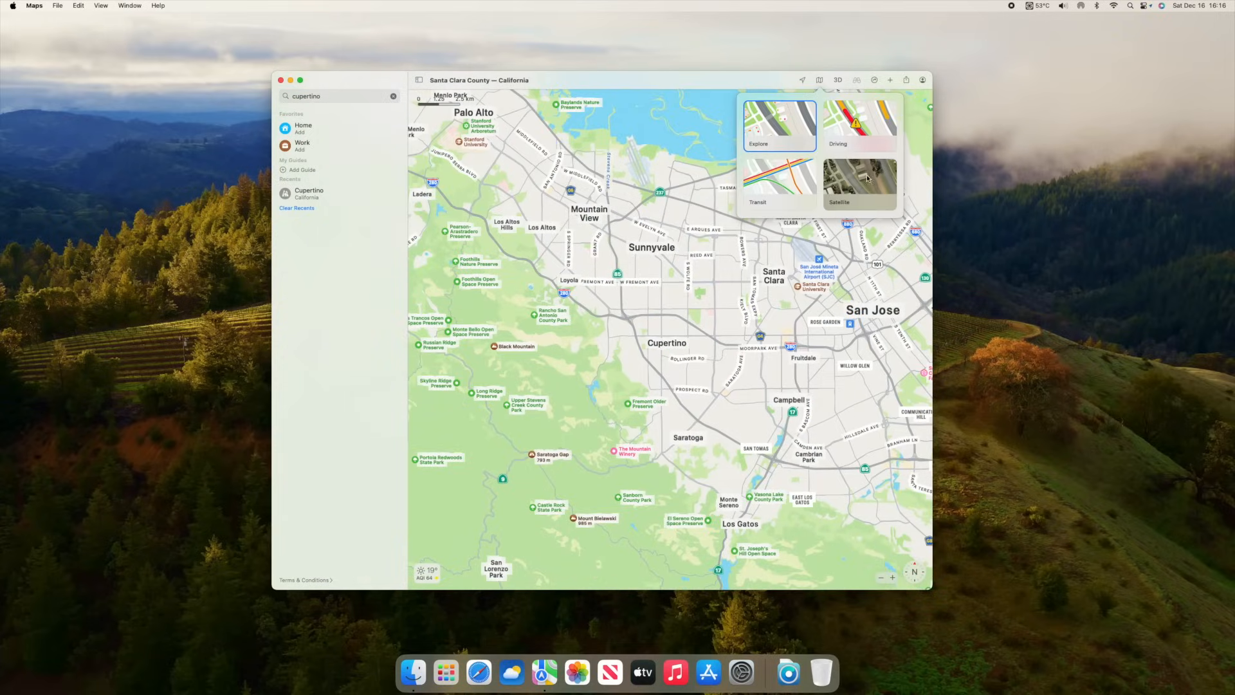
pyautogui.click(860, 181)
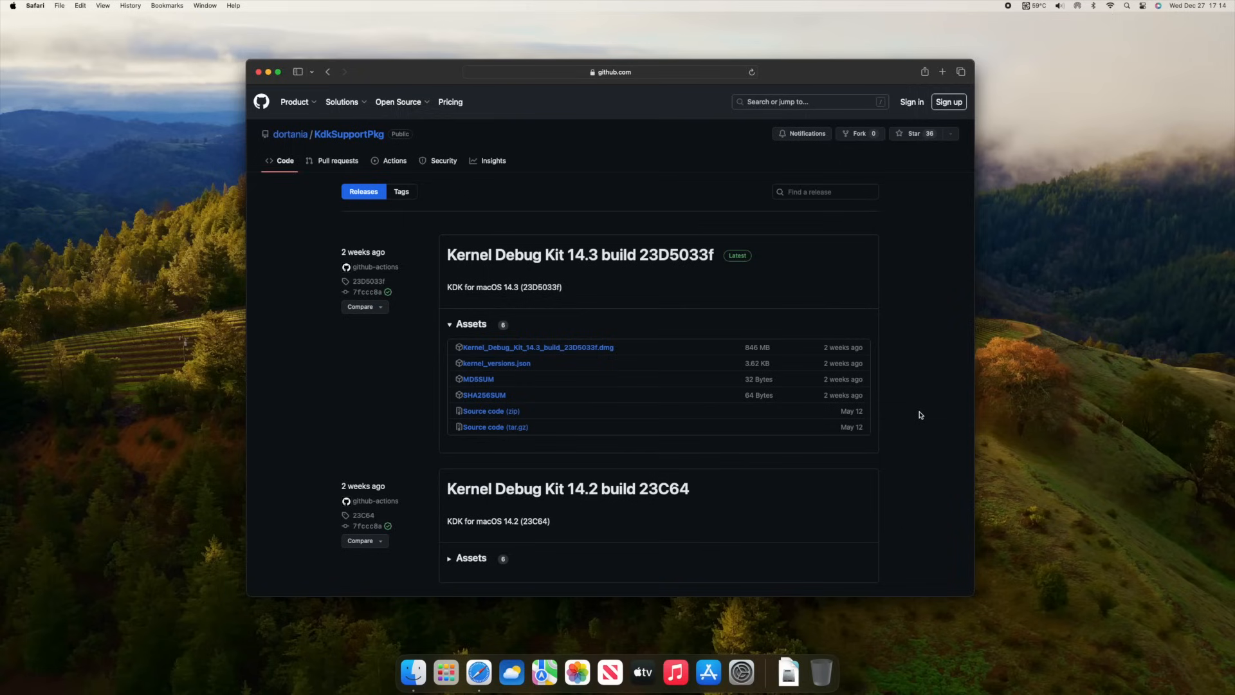
pyautogui.moveTo(916, 396)
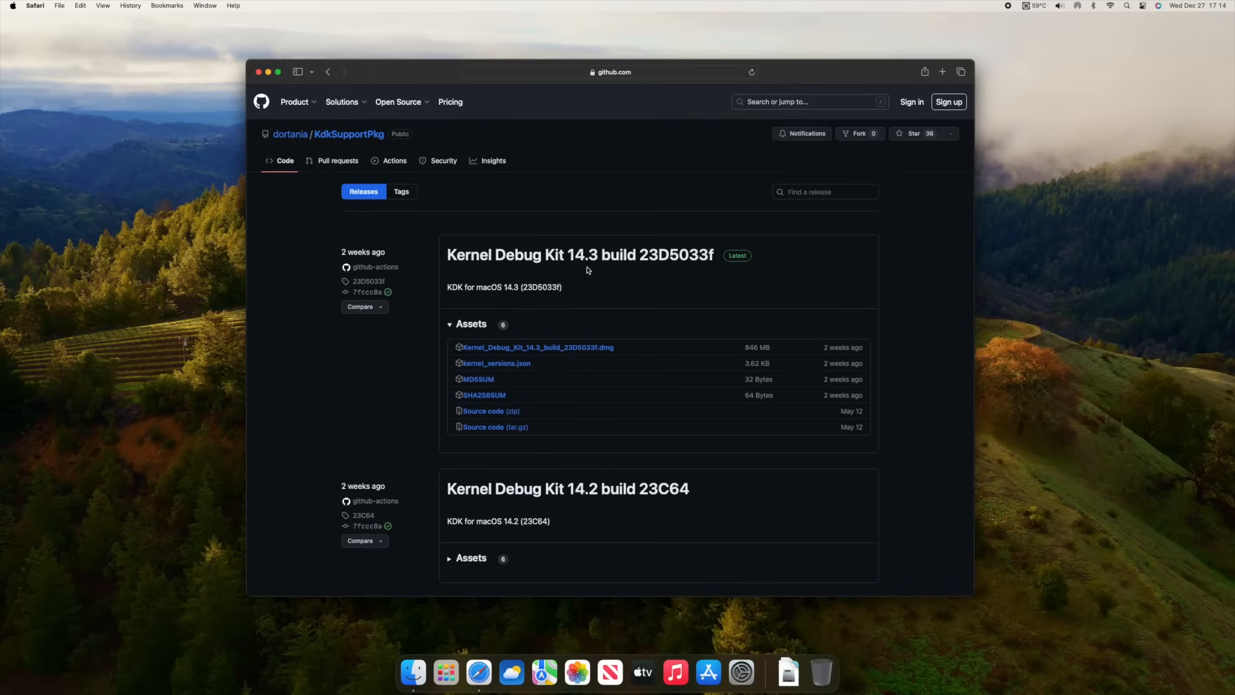
pyautogui.moveTo(651, 269)
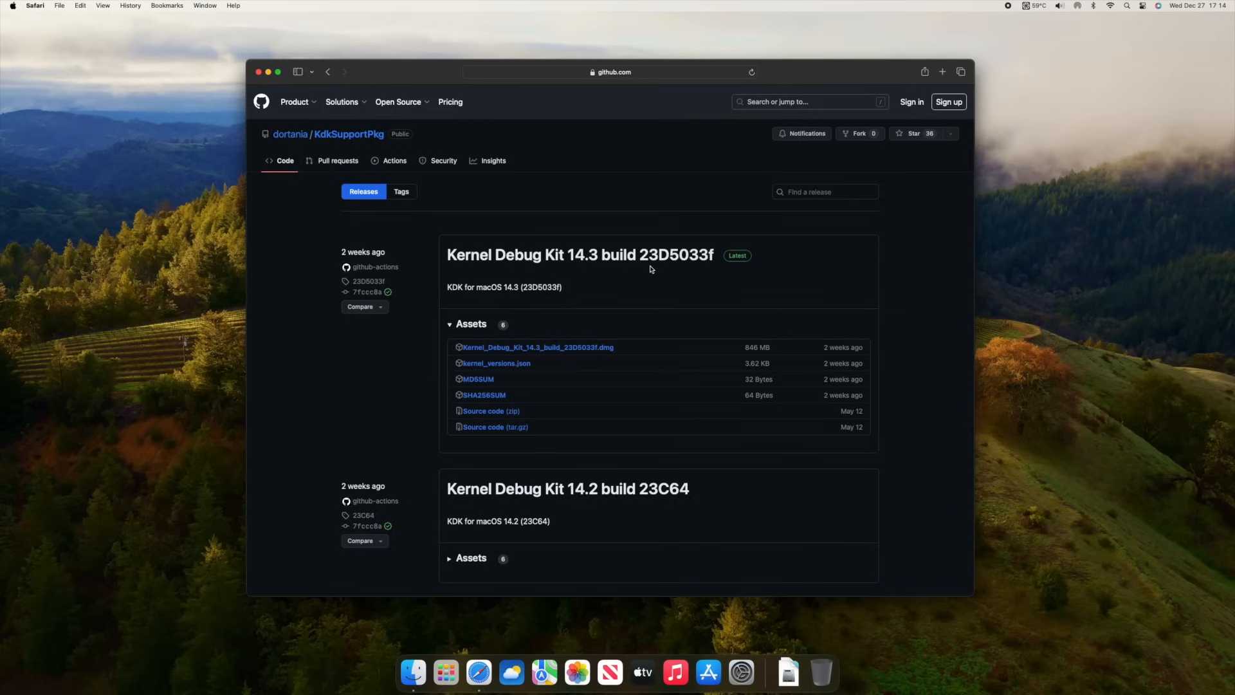
pyautogui.moveTo(586, 269)
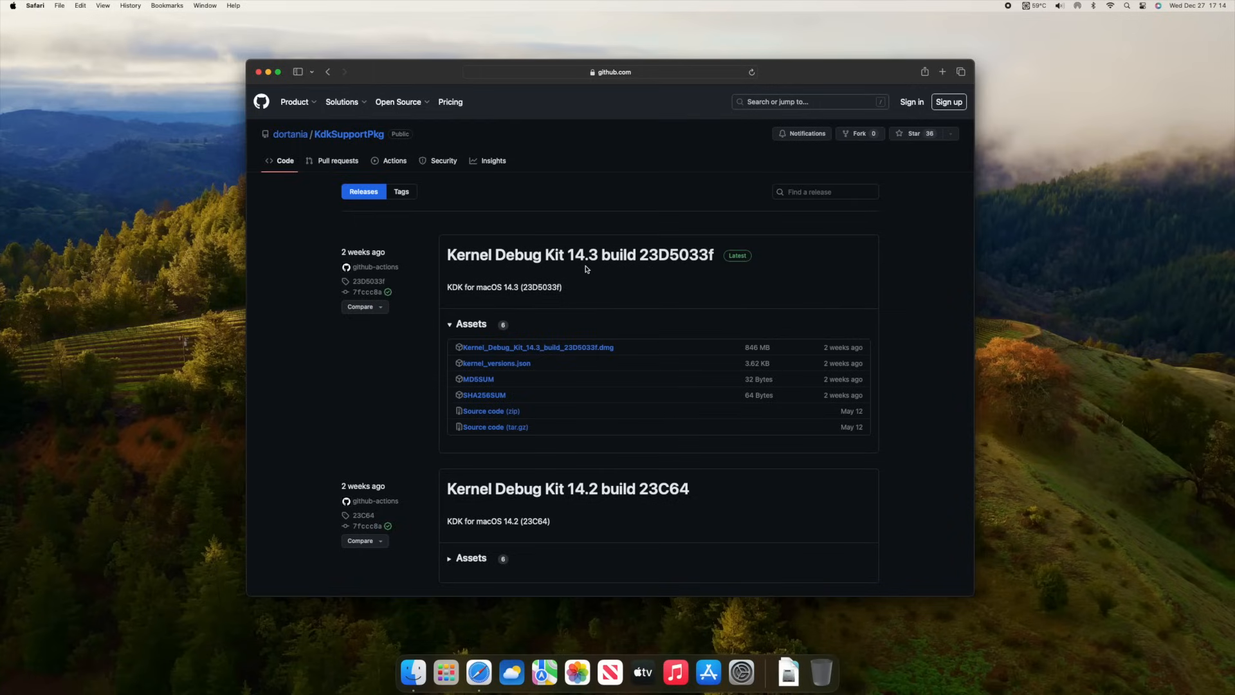
pyautogui.scroll(-3)
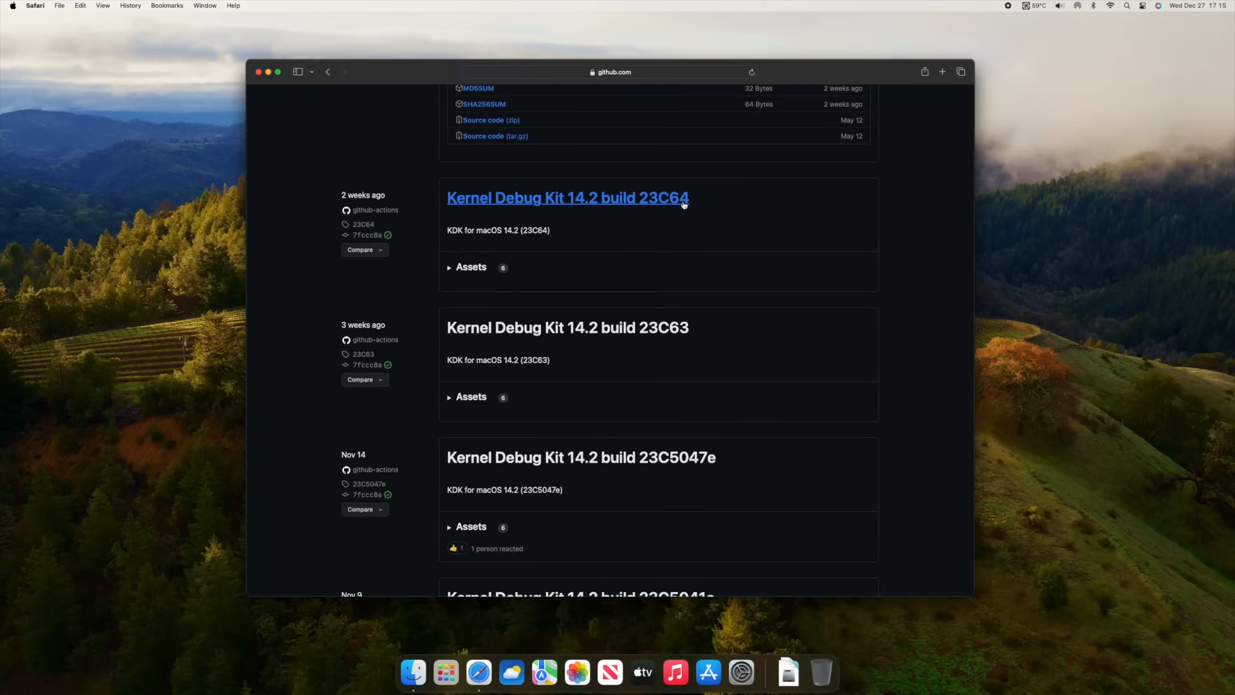
pyautogui.moveTo(706, 231)
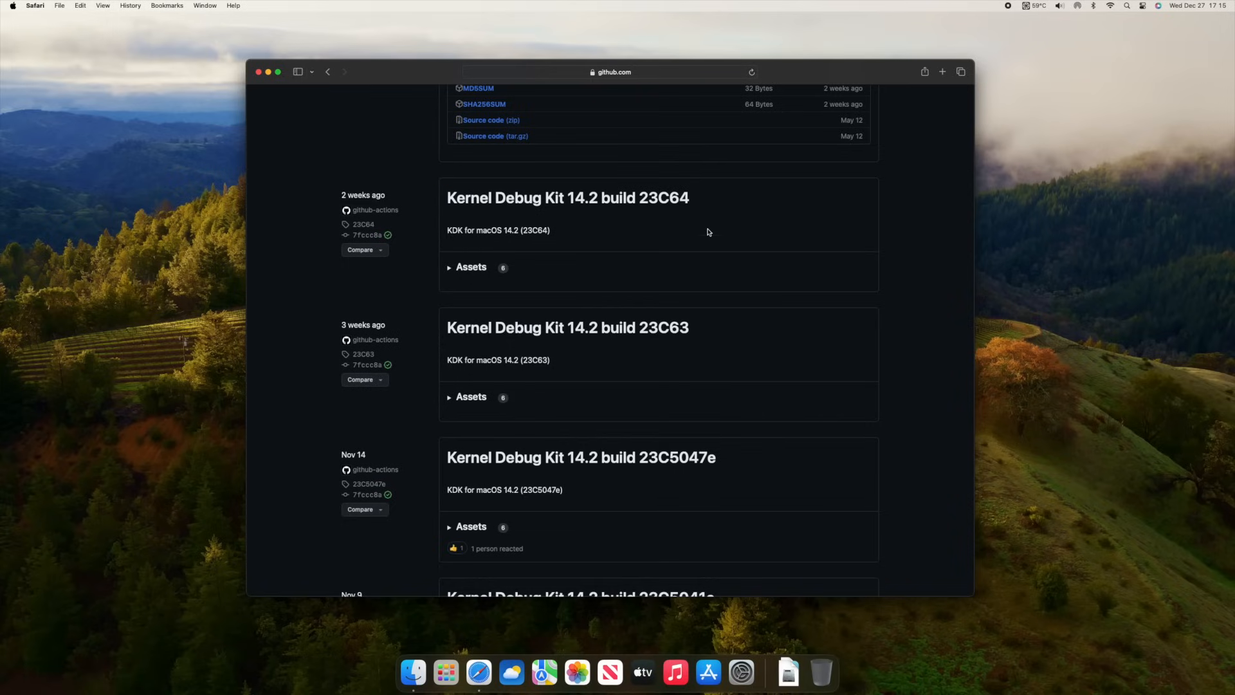
# Scroll the releases list to Kernel Debug Kit 14.2 builds 23C64, 23C63 and 23C5047e.
pyautogui.scroll(-3)
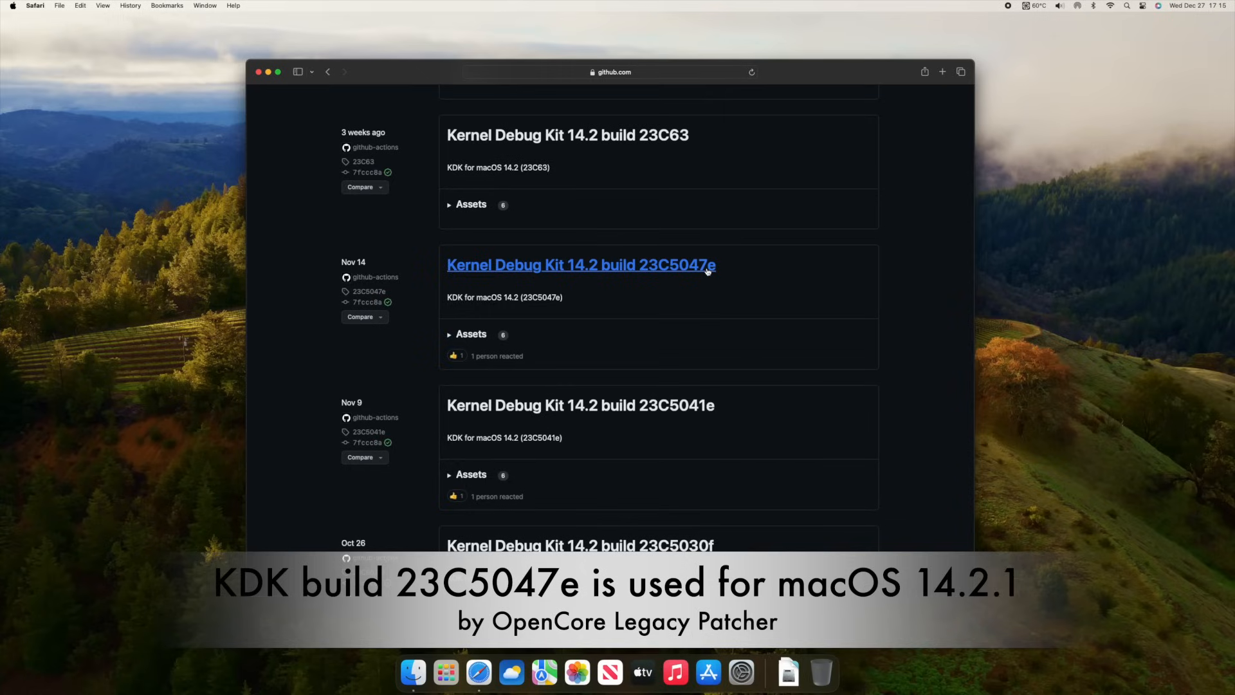
pyautogui.scroll(3)
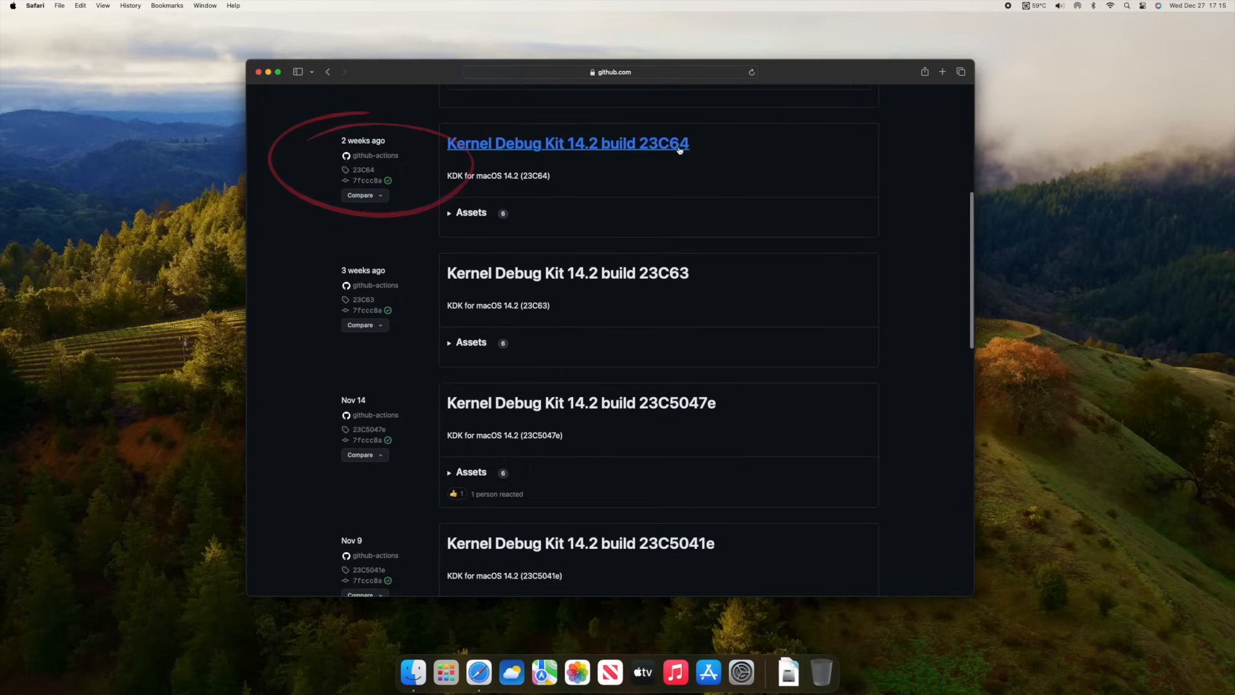
pyautogui.moveTo(731, 406)
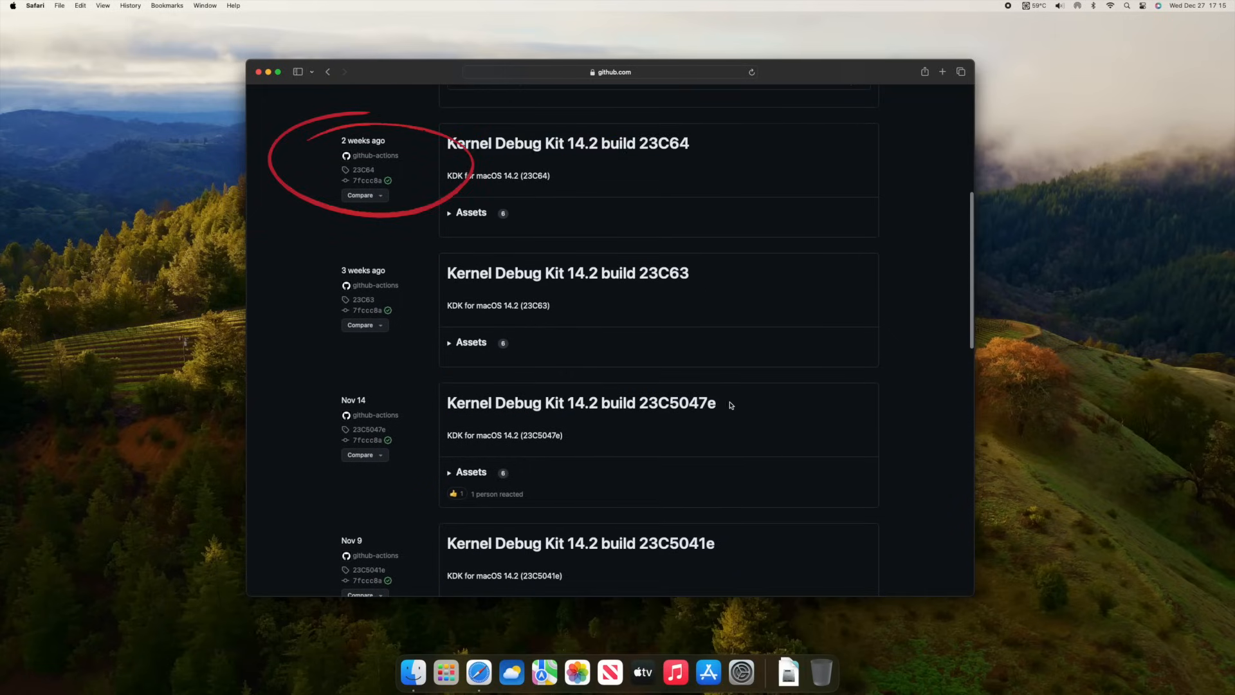